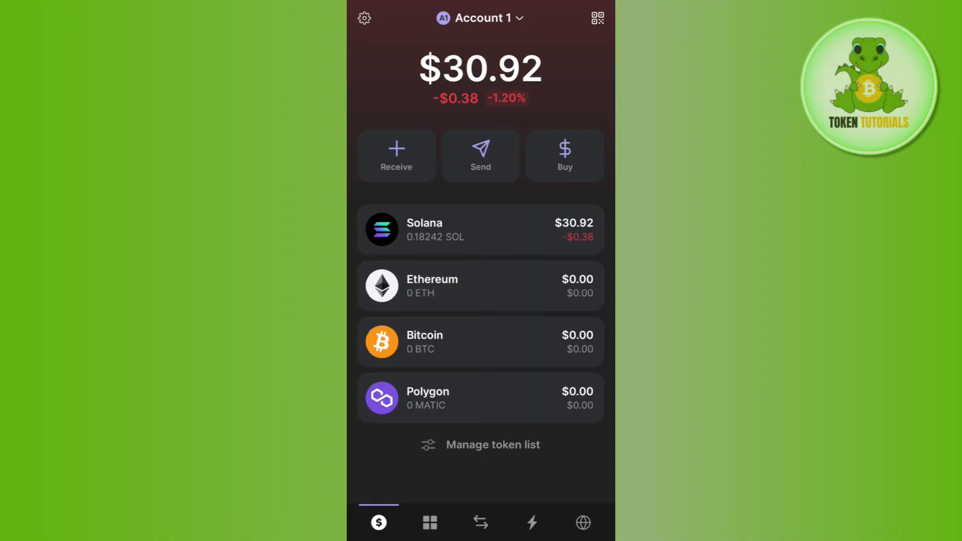
- Leave the Phantom home screen and bring up the Binance Wallets overview of account balances
left_click(396, 156)
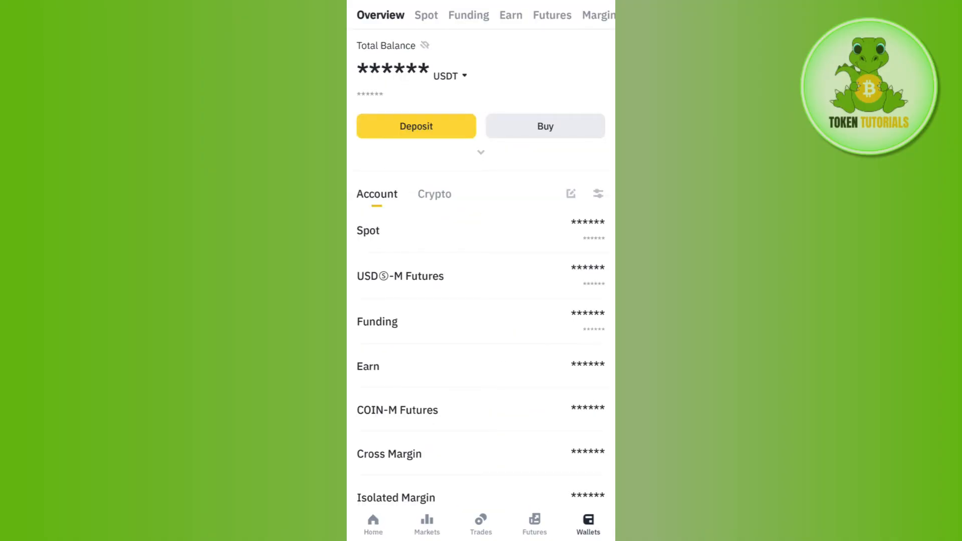
- Switch to the Spot wallet balances and bring up the USDT asset page
left_click(425, 15)
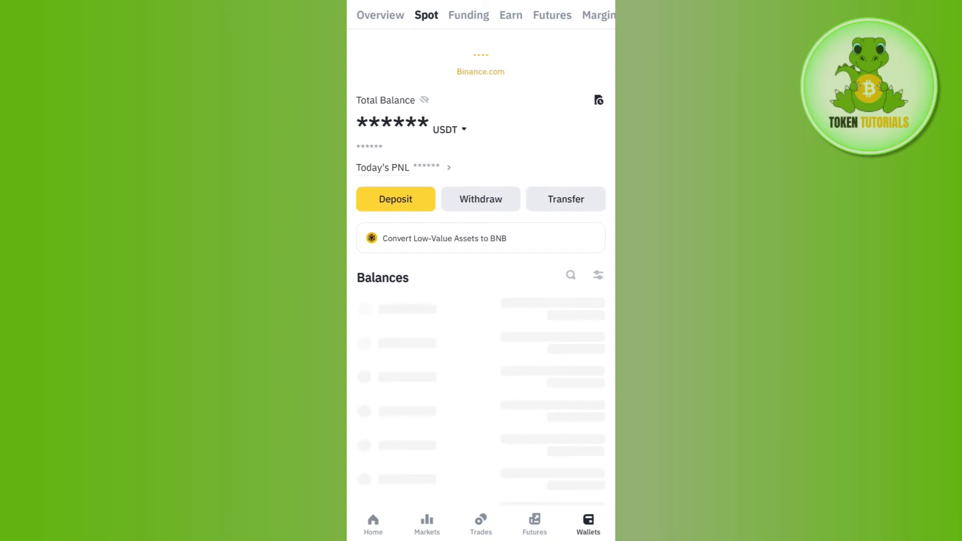
scroll("down", 3)
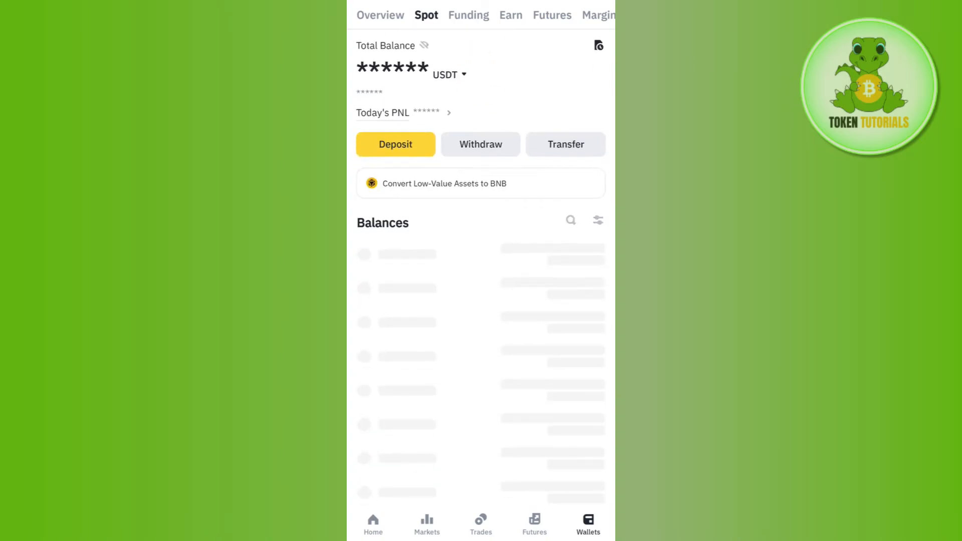
left_click(480, 145)
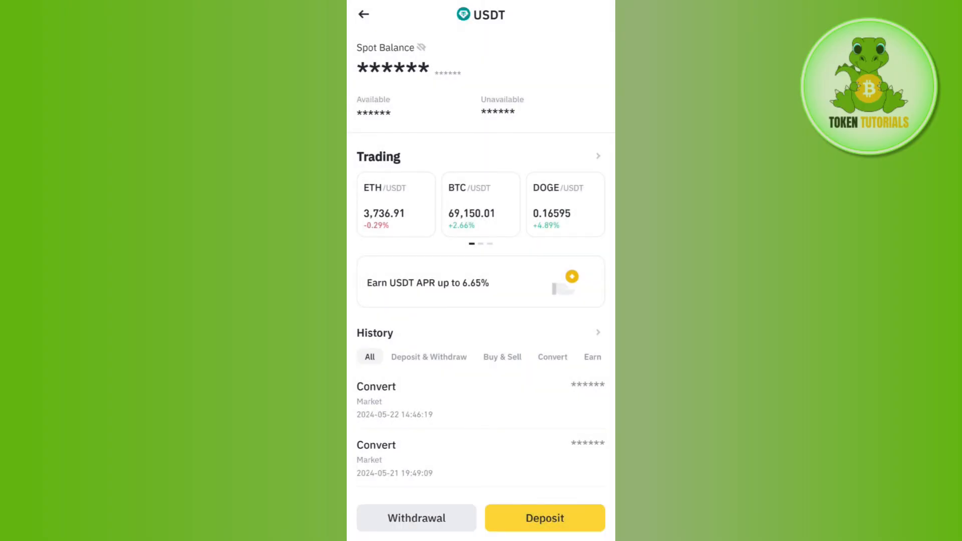
- Start a USDT withdrawal, landing on the empty Send USDT form
left_click(416, 519)
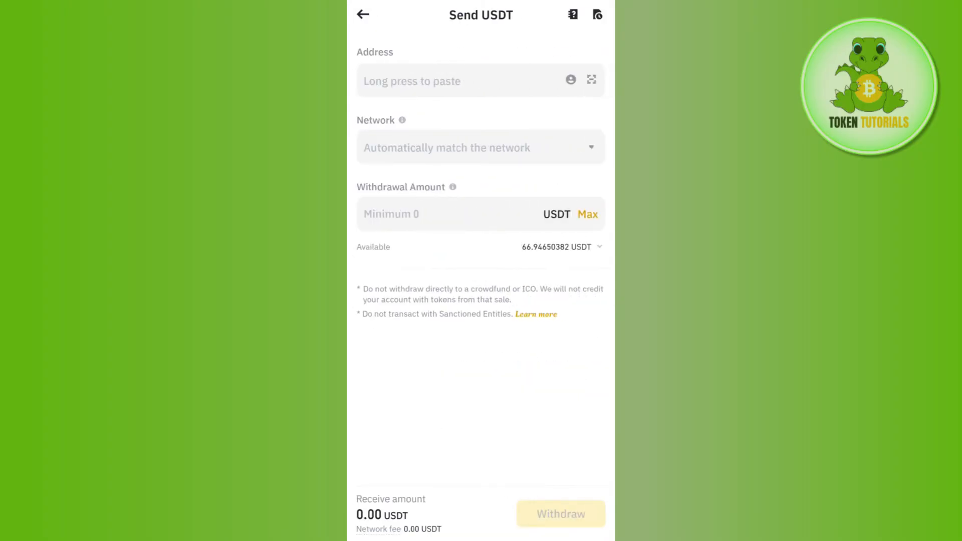